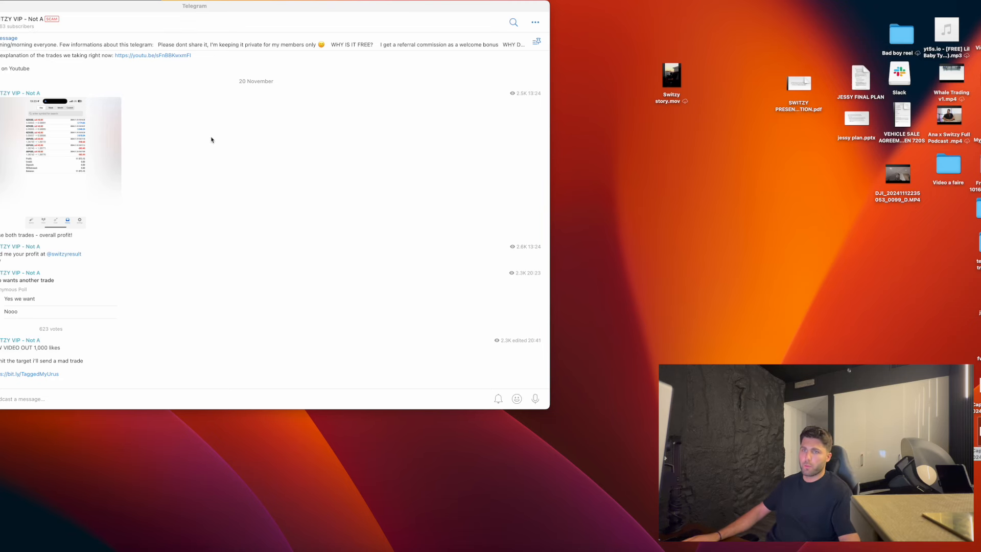
mouse_move(190, 332)
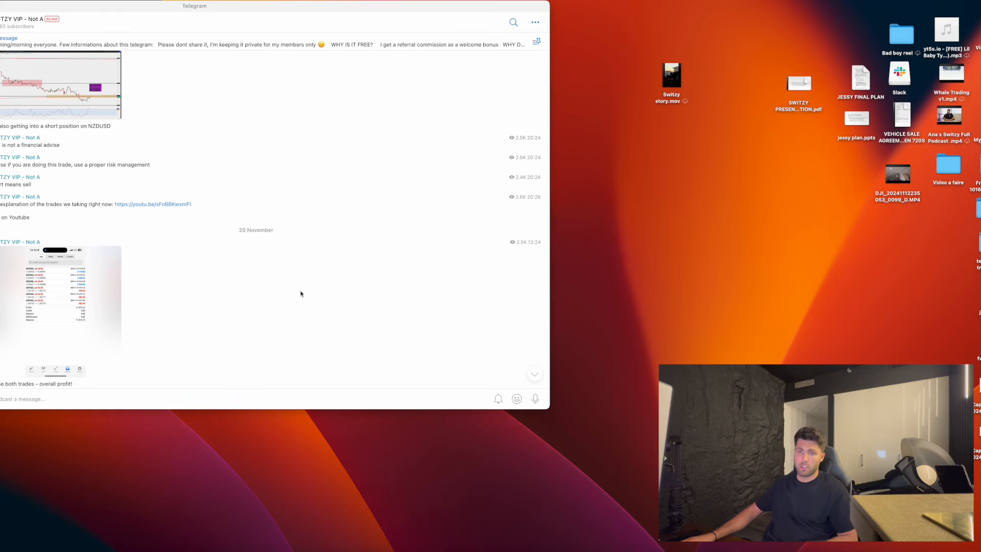
mouse_move(267, 305)
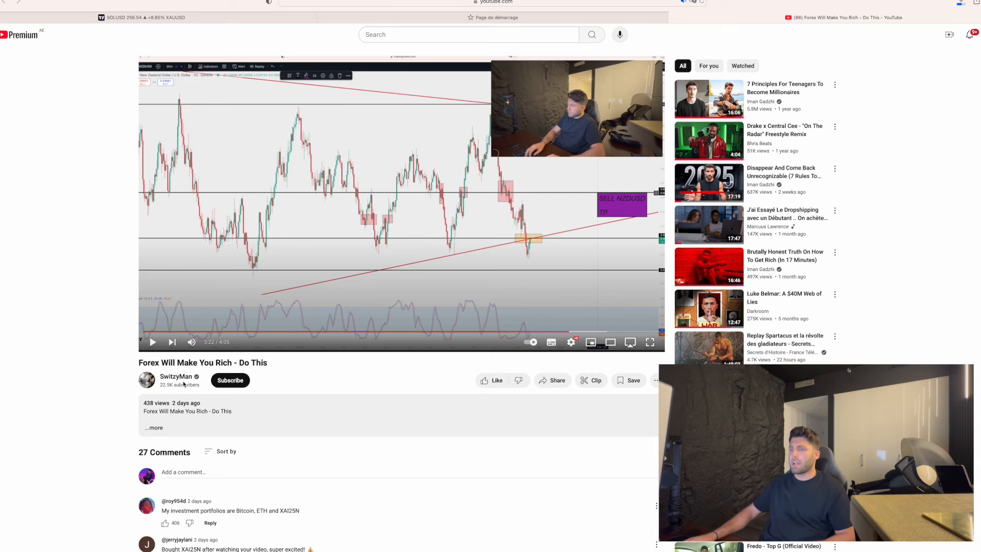
Step: Open the SwitzyMan channel from the video and list its uploaded videos
click(176, 376)
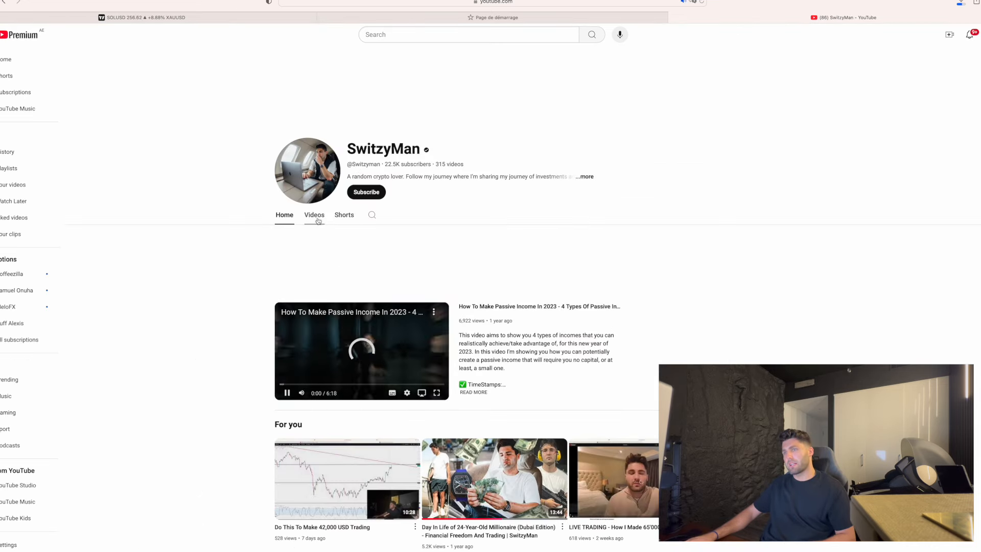
click(314, 215)
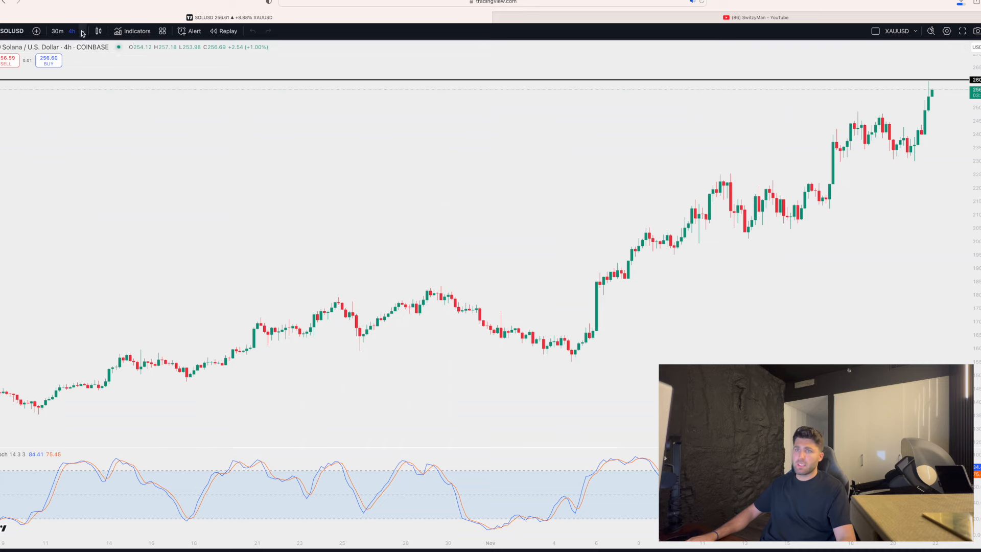
Step: Switch the TradingView chart to Bitcoin on the 1W weekly timeframe
click(72, 31)
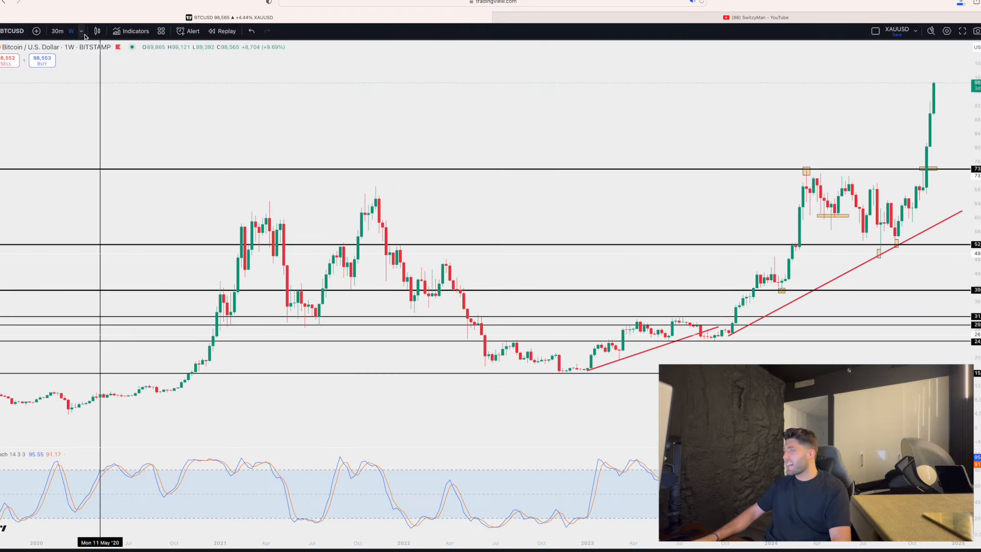
click(70, 31)
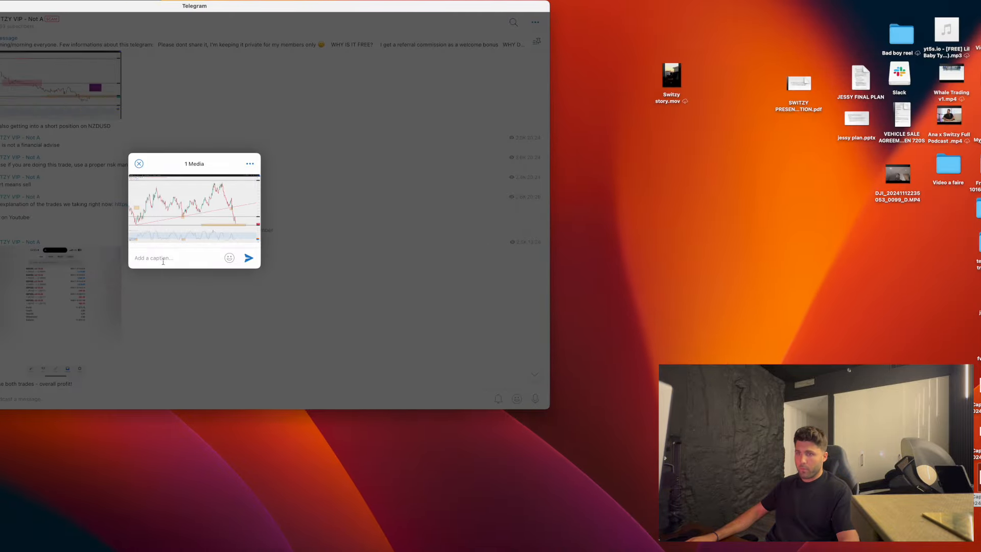
Step: Post the EURUSD chart captioned 'Once the support is hit - we will get into a buy position!'
text(EURUSD:)
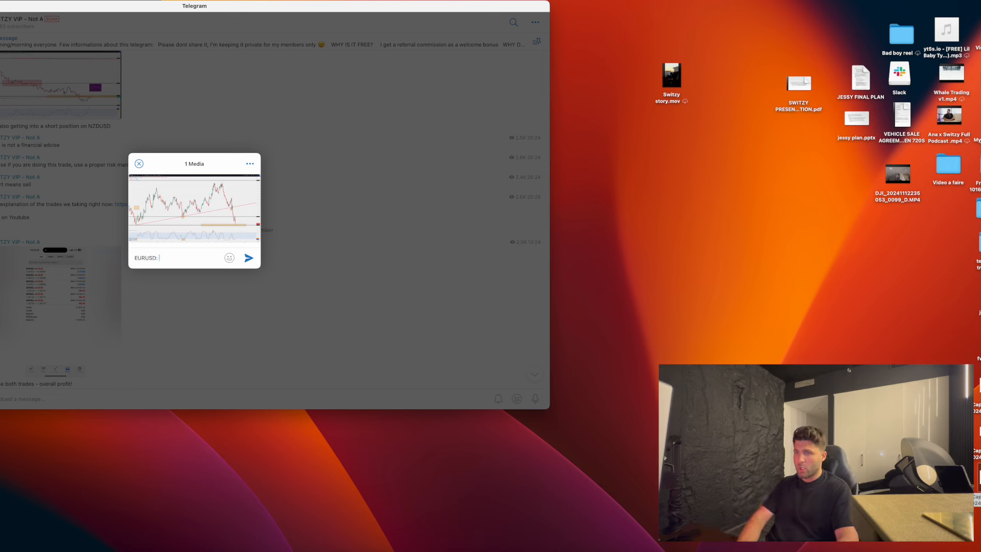
text(Once the support is hit)
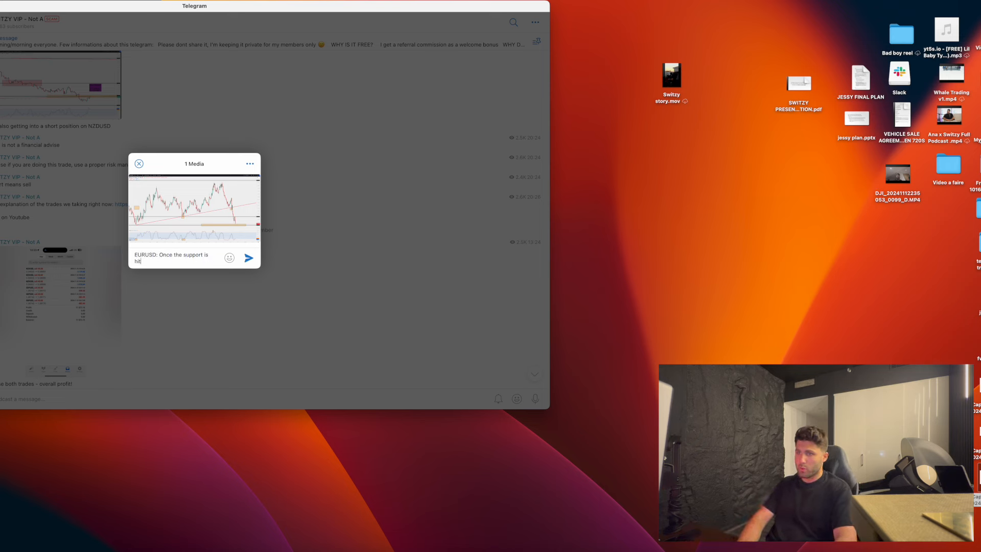
text(- we will get into a)
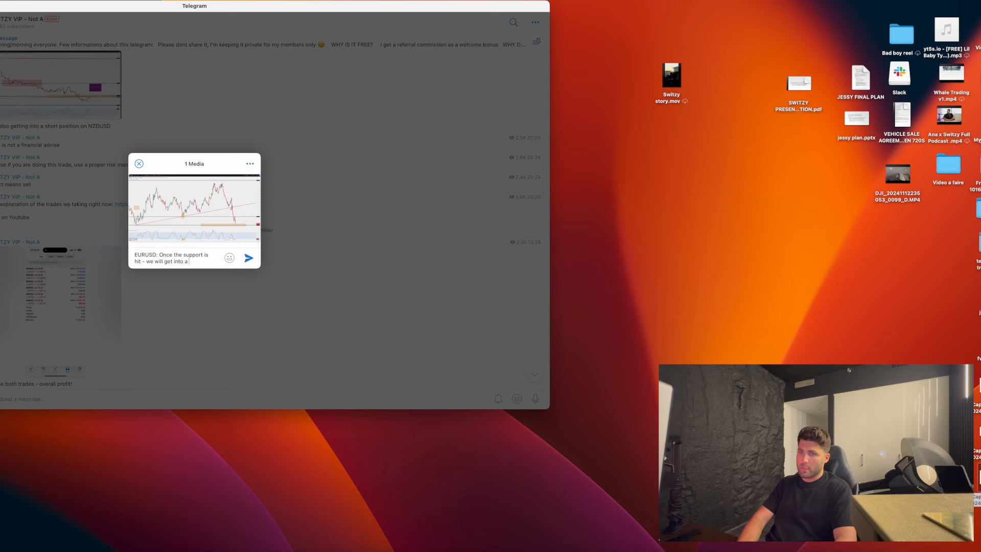
text(buy position! But for the moment lets be)
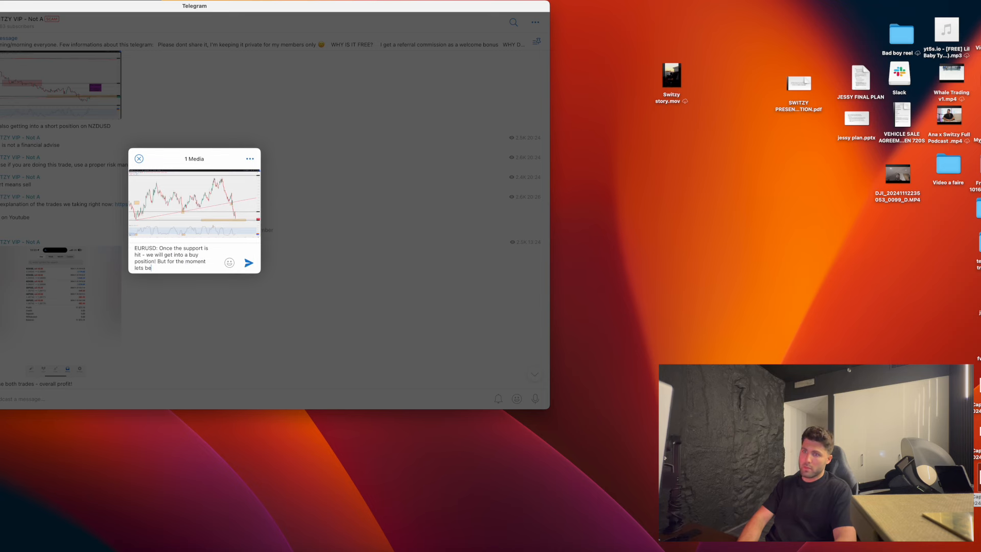
click(139, 158)
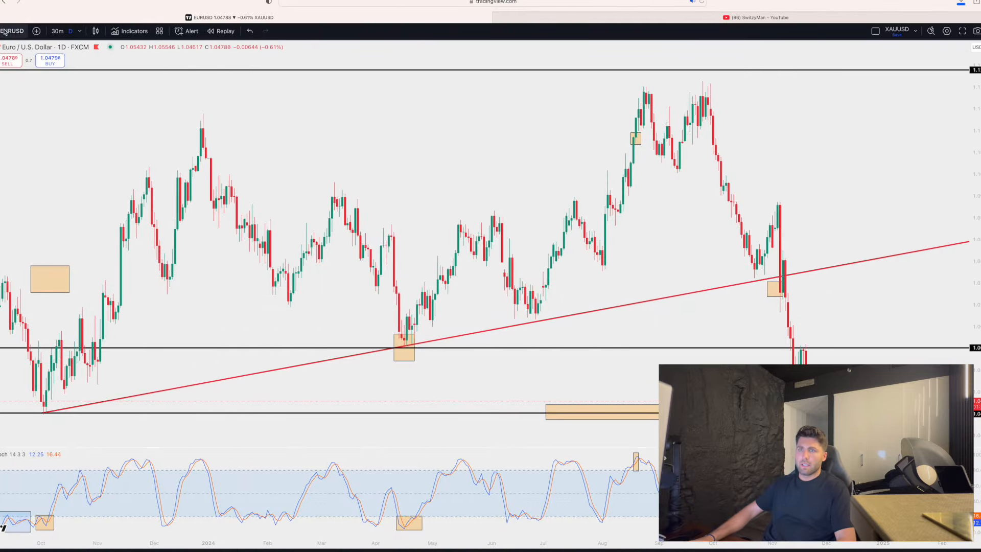
Step: Search NZD to show NZDUSD, then start the caption 'NZDUSD: Noth'
text(NZD)
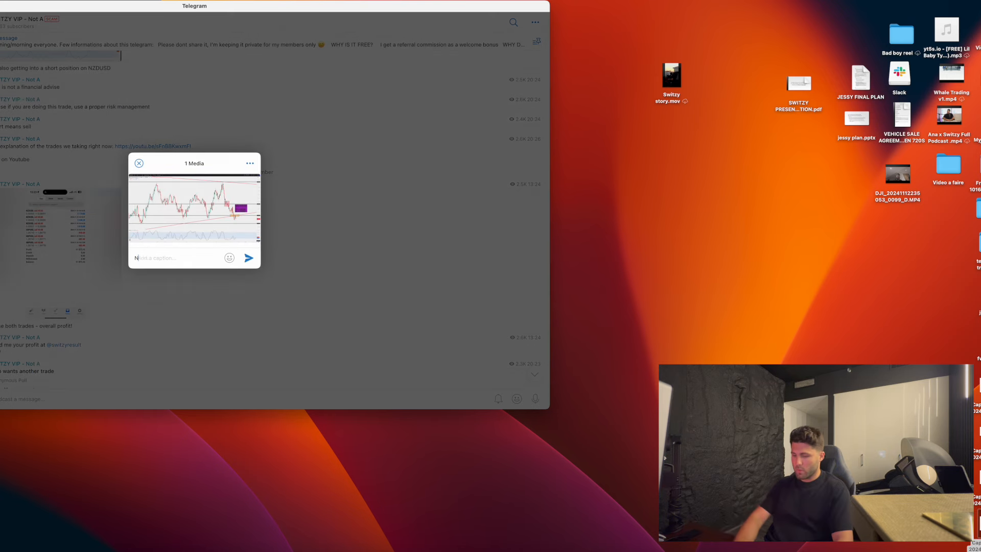
text(NZDUSD: Noth)
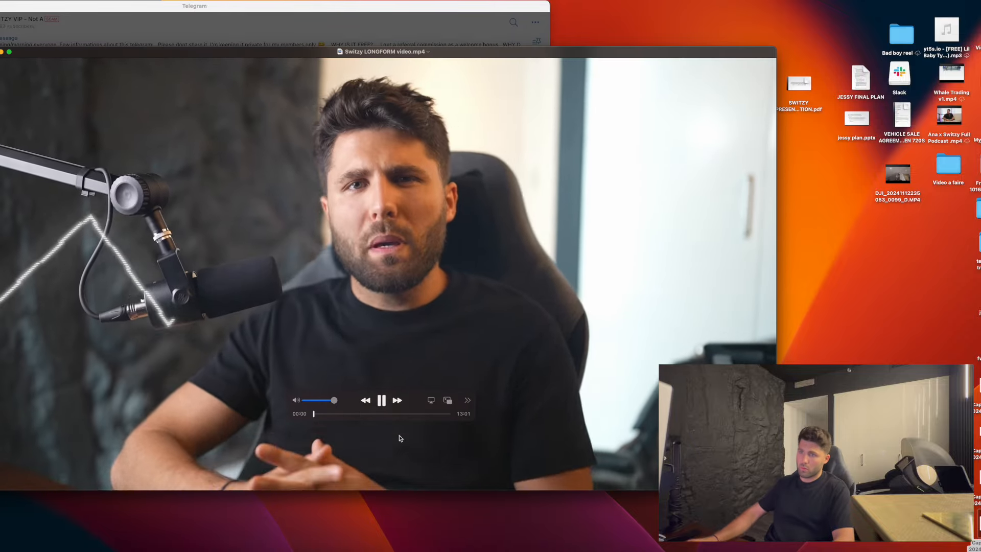
Step: Pause the Switzy LONGFORM video, skip ahead to about 10:47, and move its file
click(360, 414)
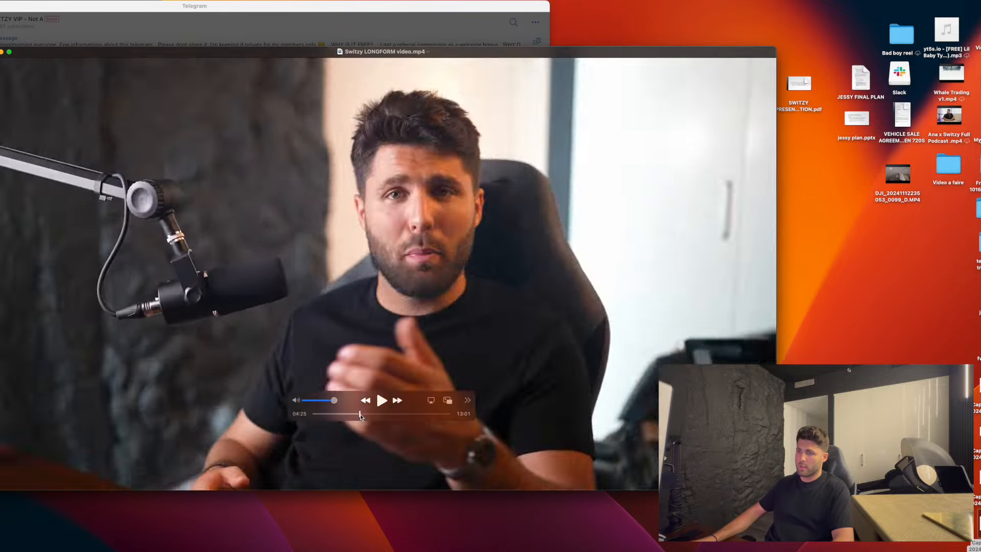
drag(334, 415, 426, 414)
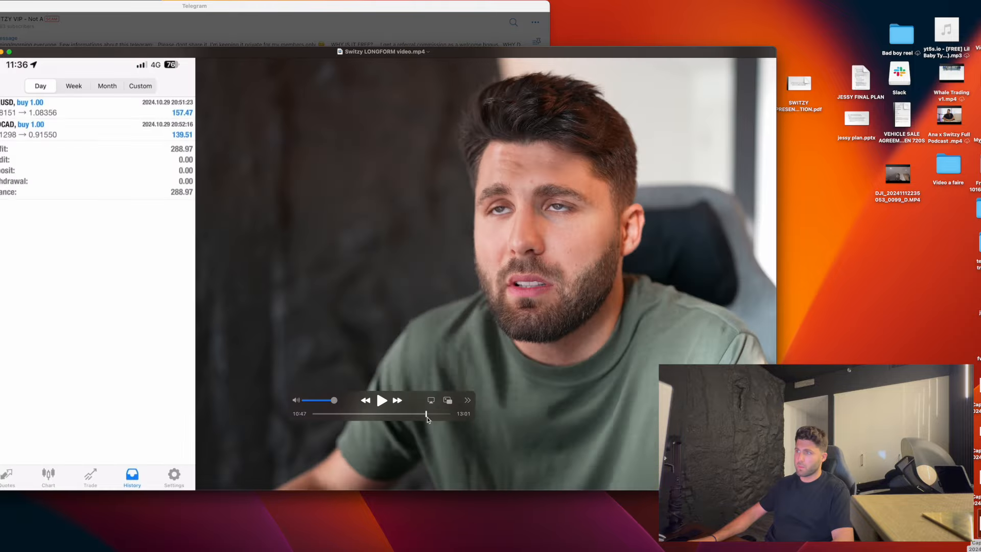
drag(426, 413, 449, 413)
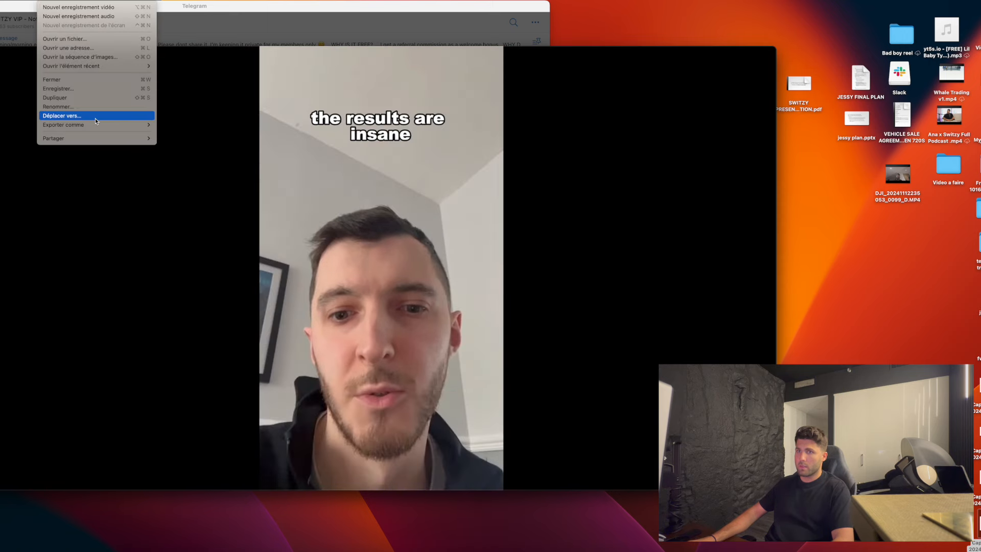
click(62, 116)
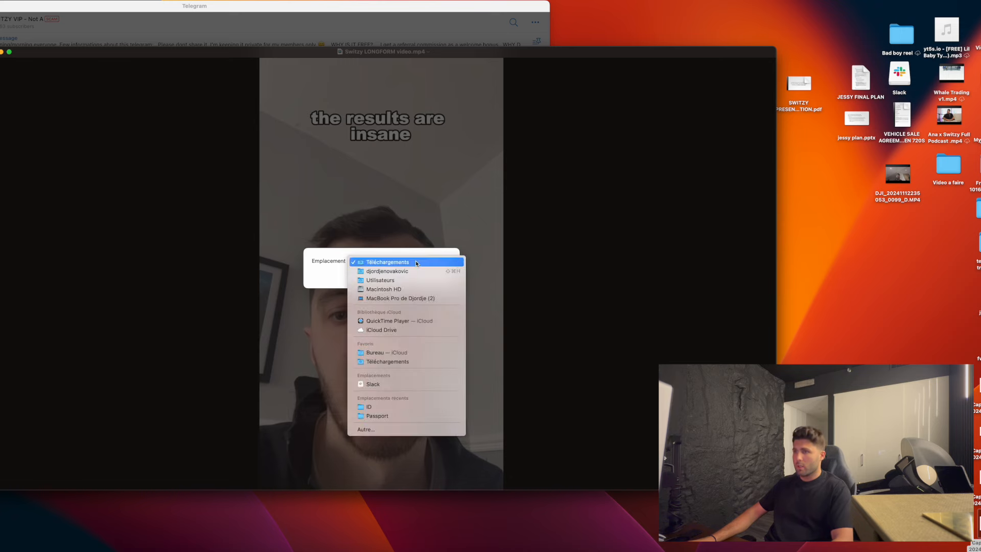
mouse_move(387, 352)
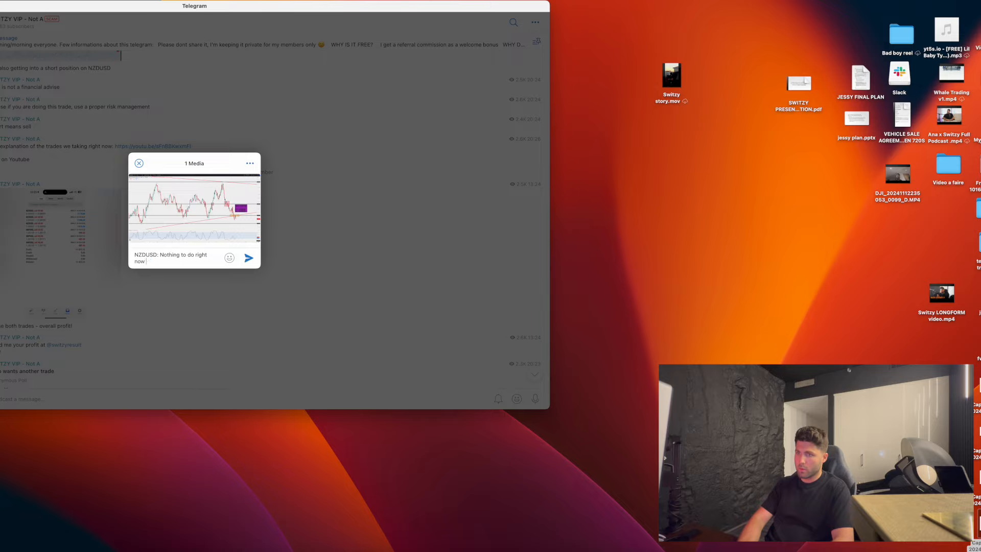
Step: Finish the NZDUSD caption with '- lets be patient' and begin the 'Nothing to' caption
text(- lets be patient)
text(GBPUSD)
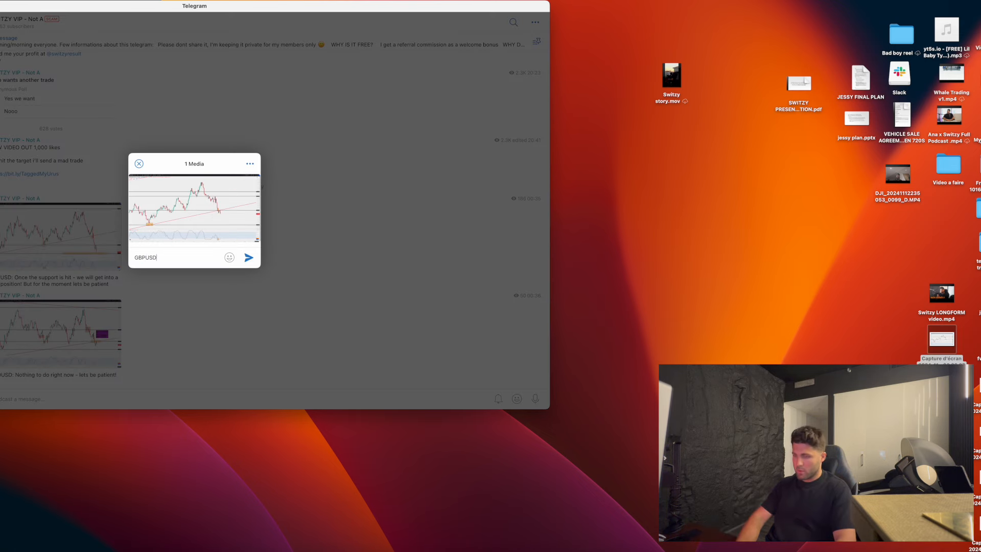
text(Nothinf ot)
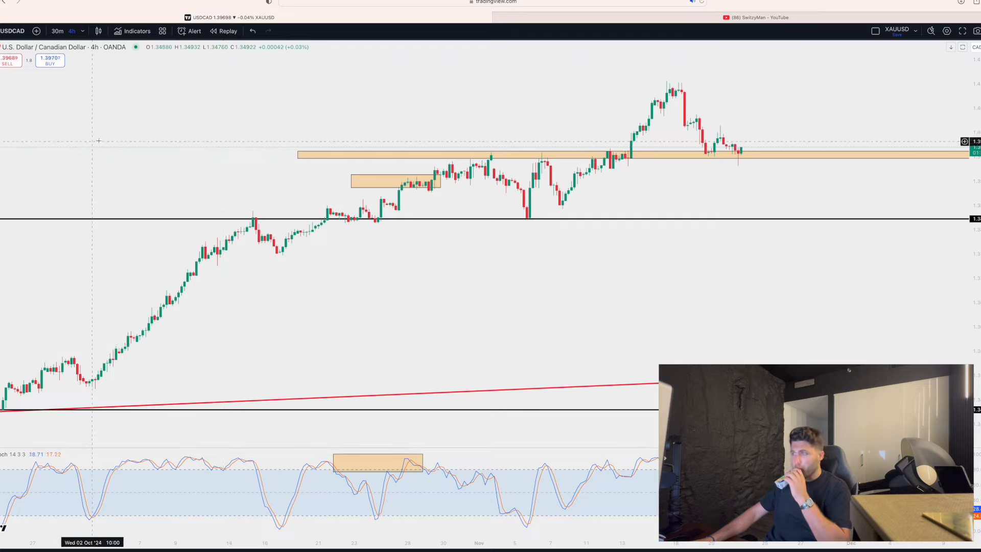
Step: Add a USDCHF chart note reading SELL GBPUSD with TP and SL 0.88919
click(12, 31)
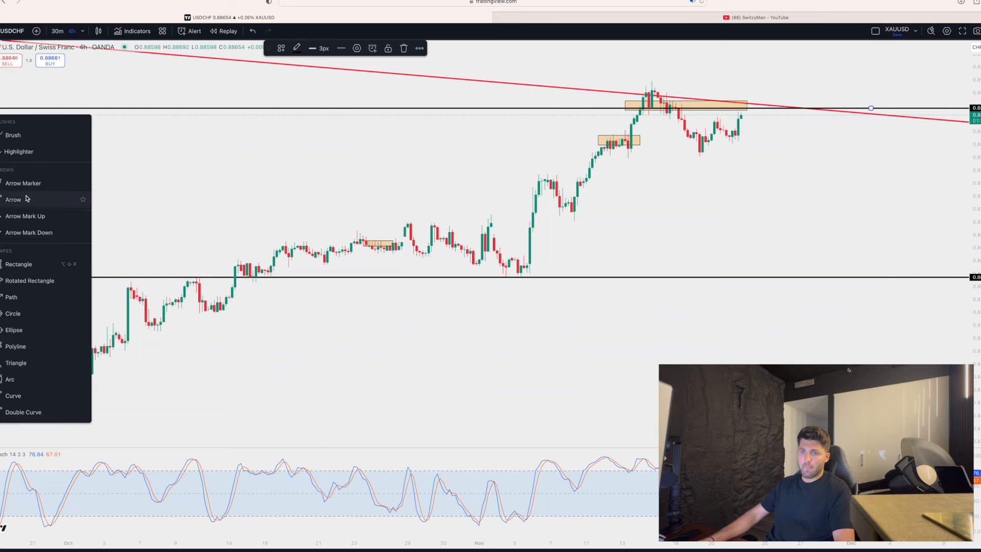
mouse_move(23, 184)
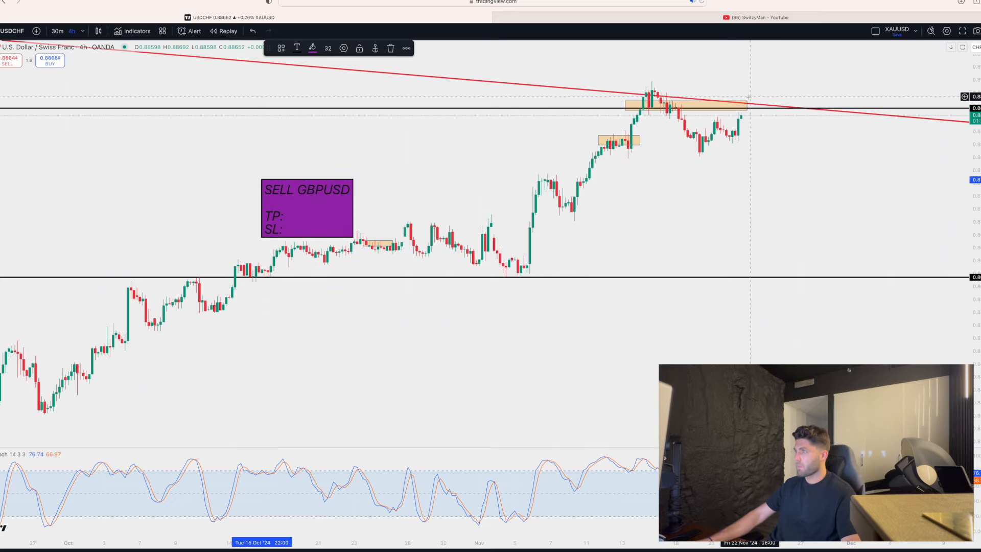
text(0.88919)
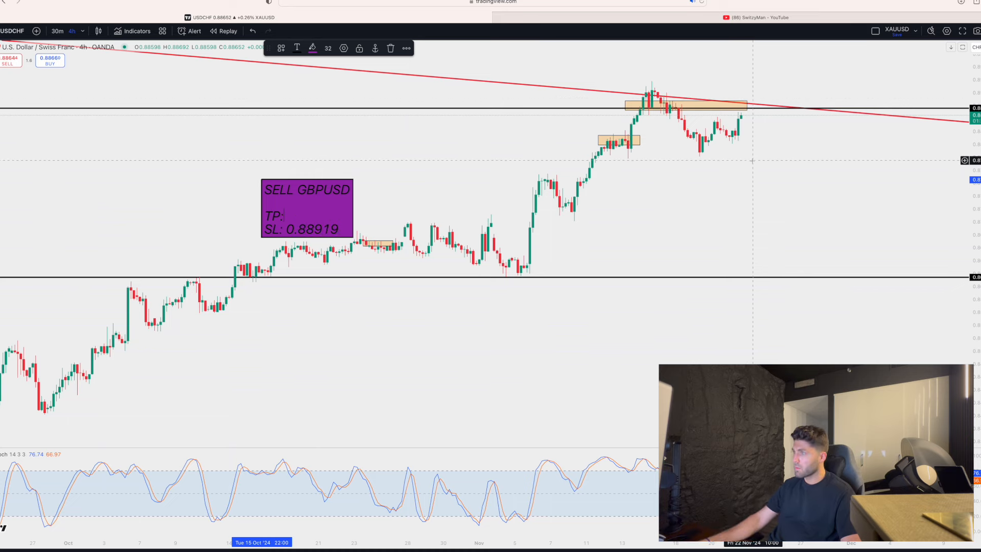
text(0.)
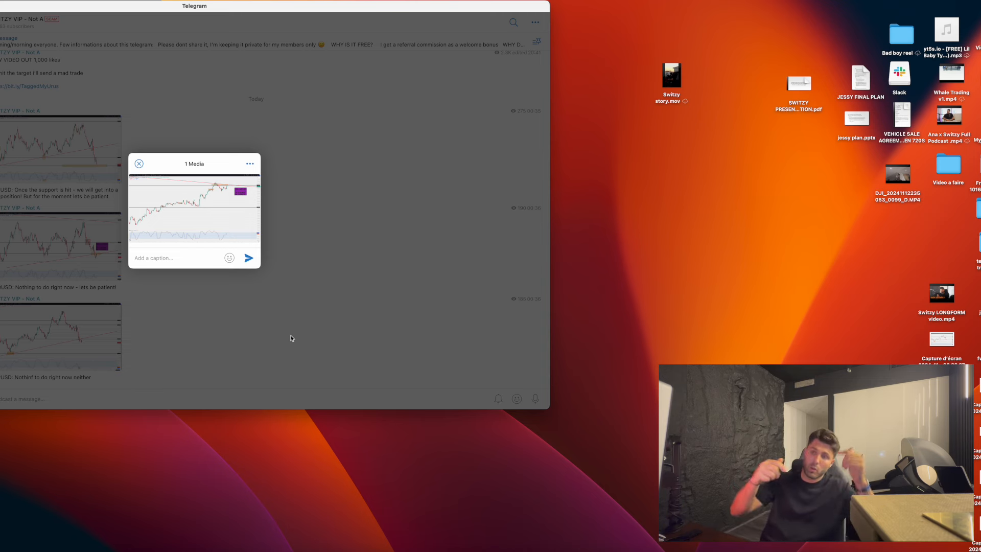
Step: Post the USDCHF short chart, then resend the not-financial-advice and risk-management reminders
text(NZ)
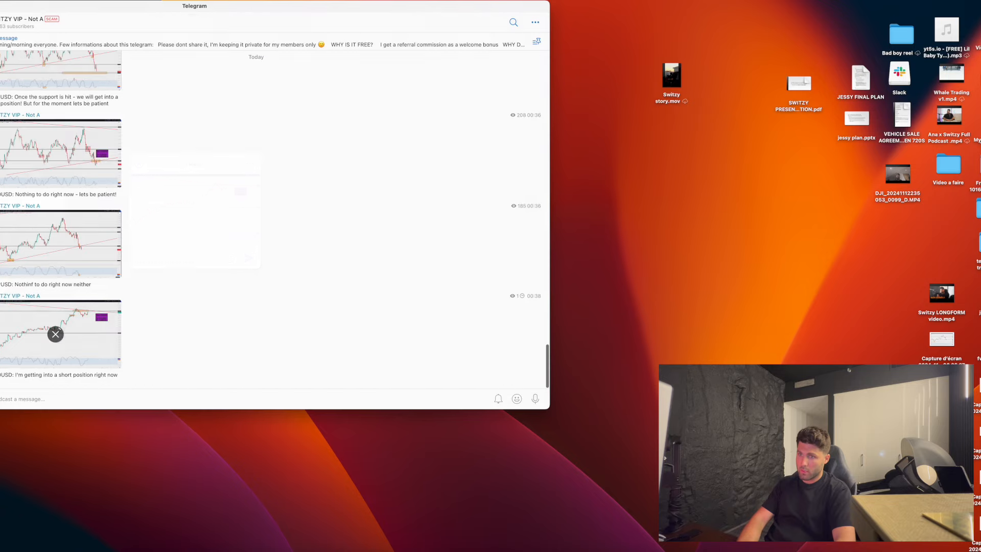
scroll(down, 3)
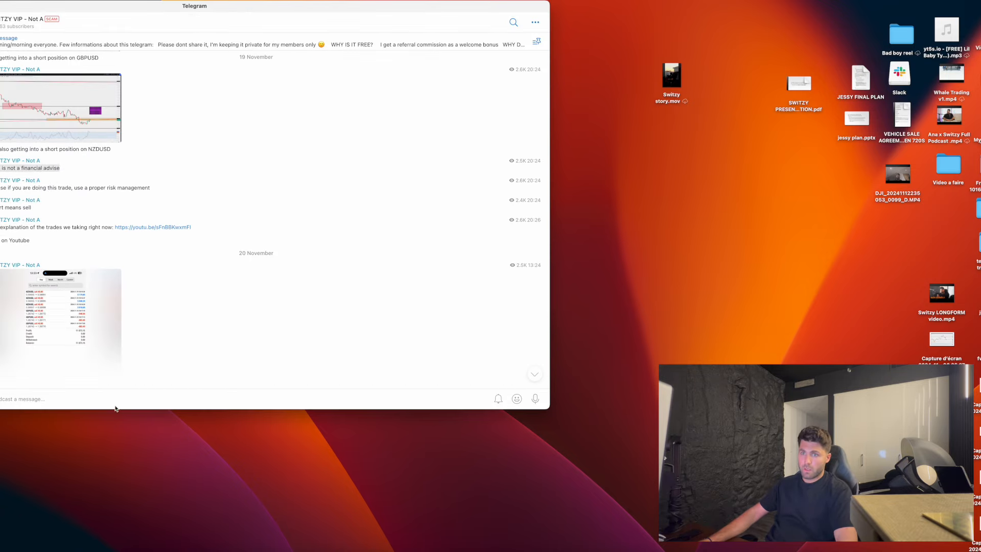
text(is not a financial advise)
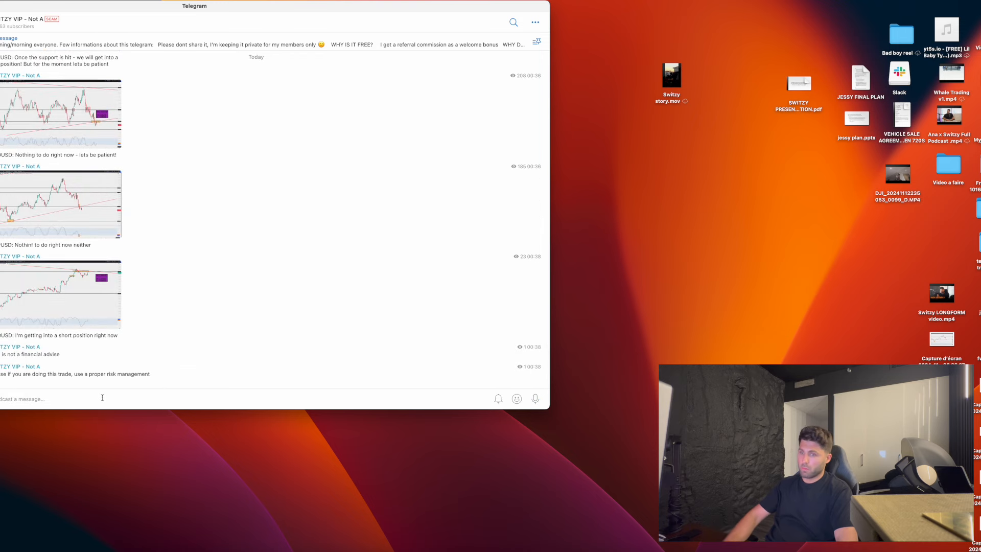
scroll(down, 3)
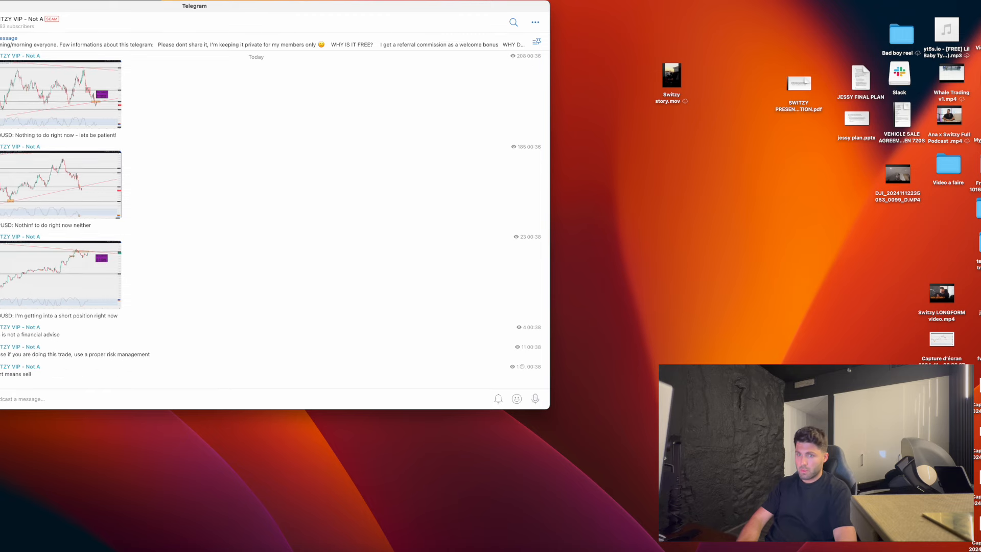